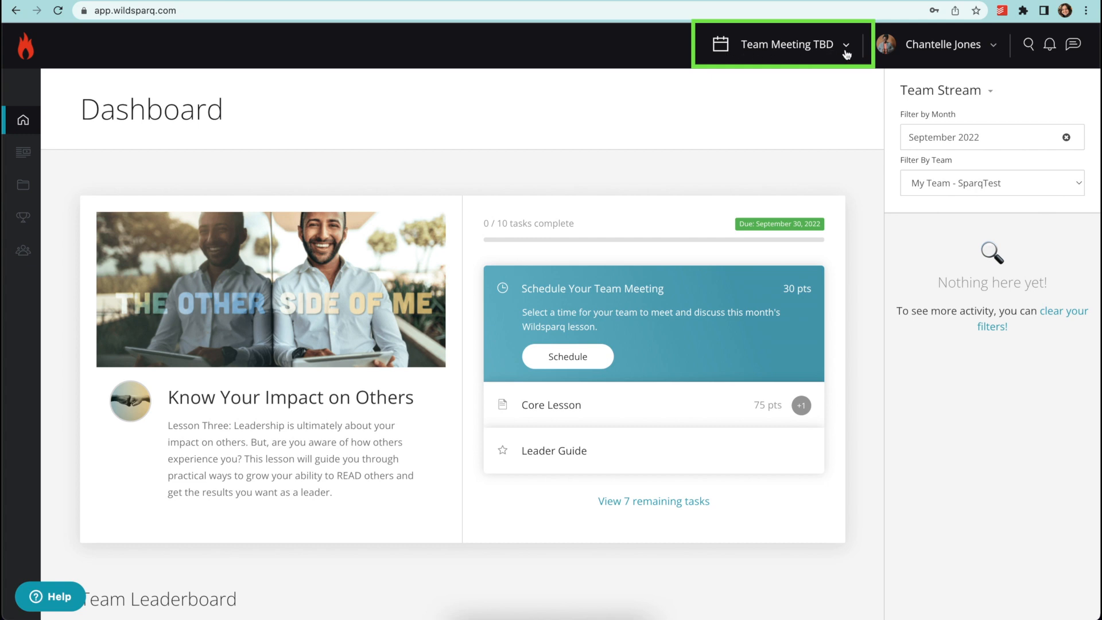
Step: Sign in with Google from Calendar Settings Integrations and allow Wildsparq calendar access
click(782, 44)
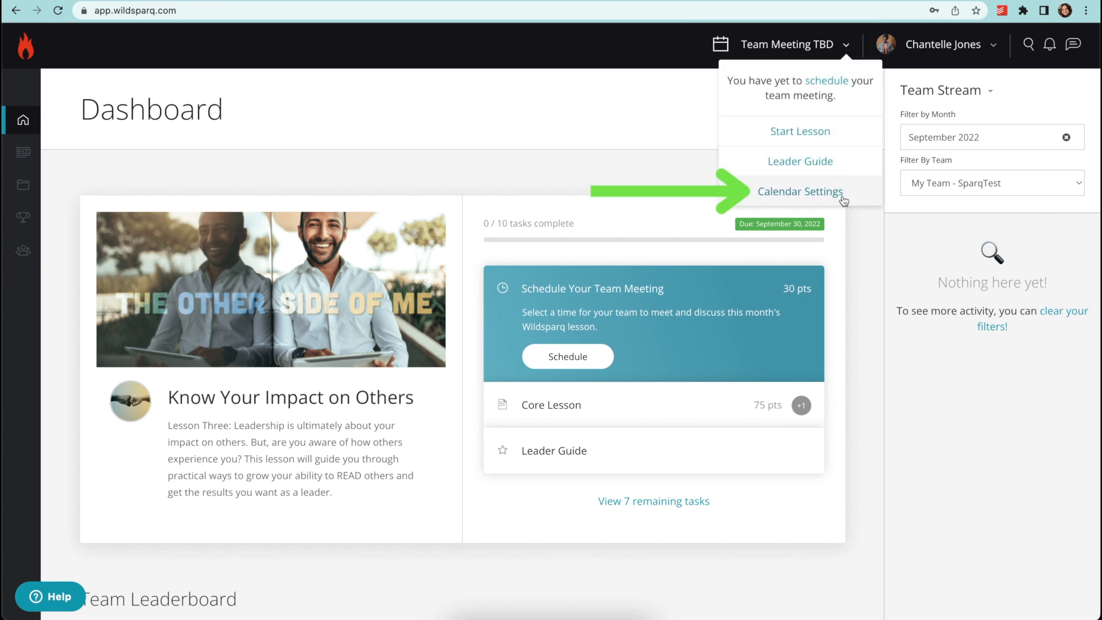
click(800, 191)
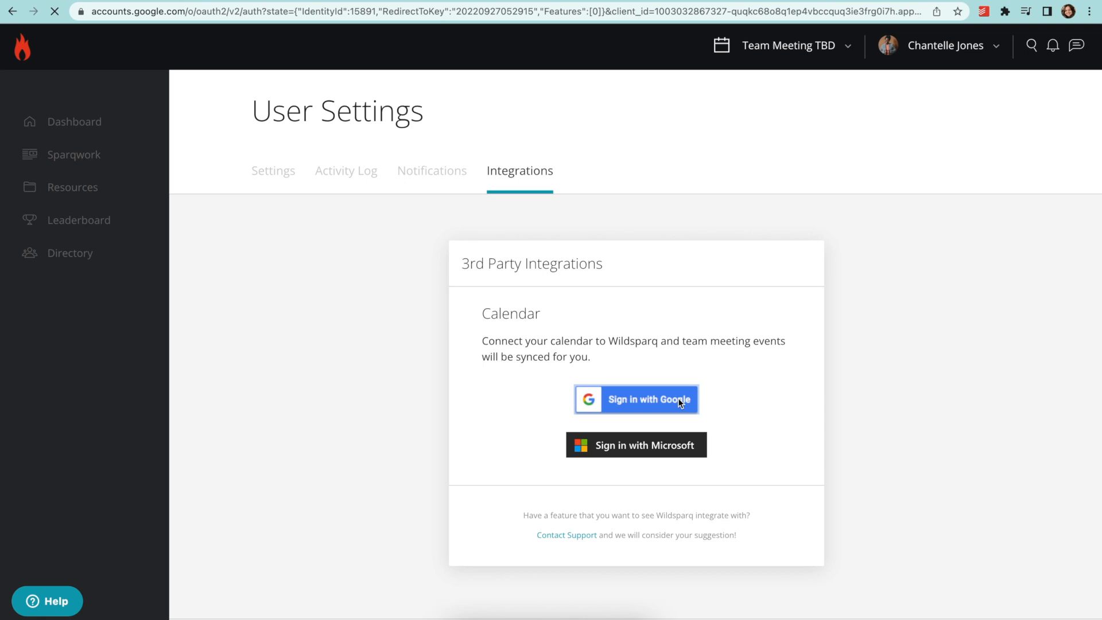
click(635, 399)
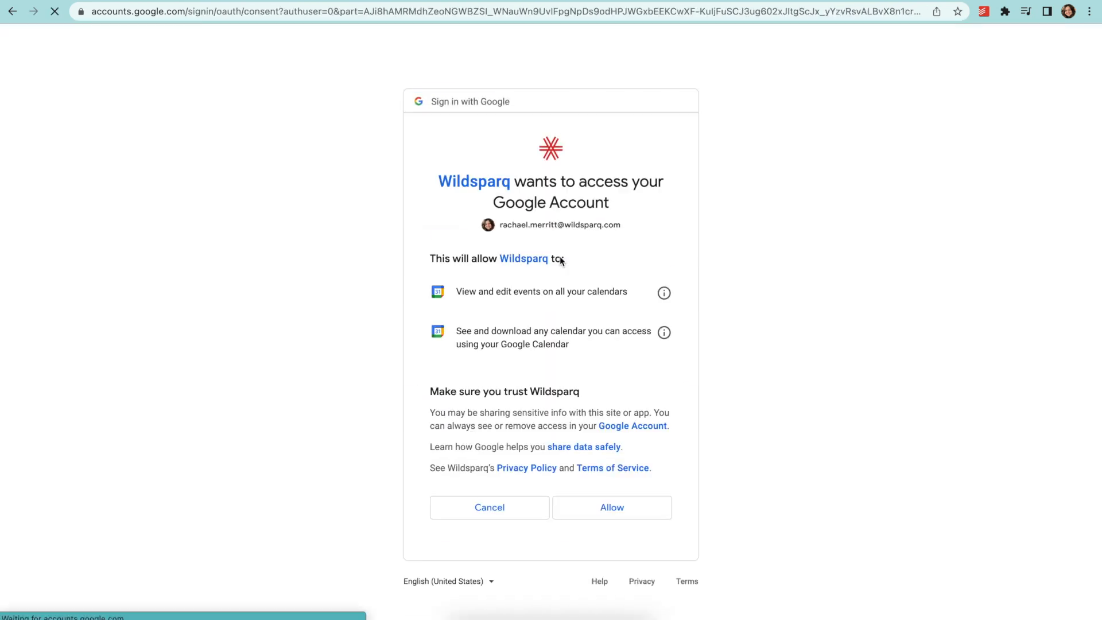
click(611, 507)
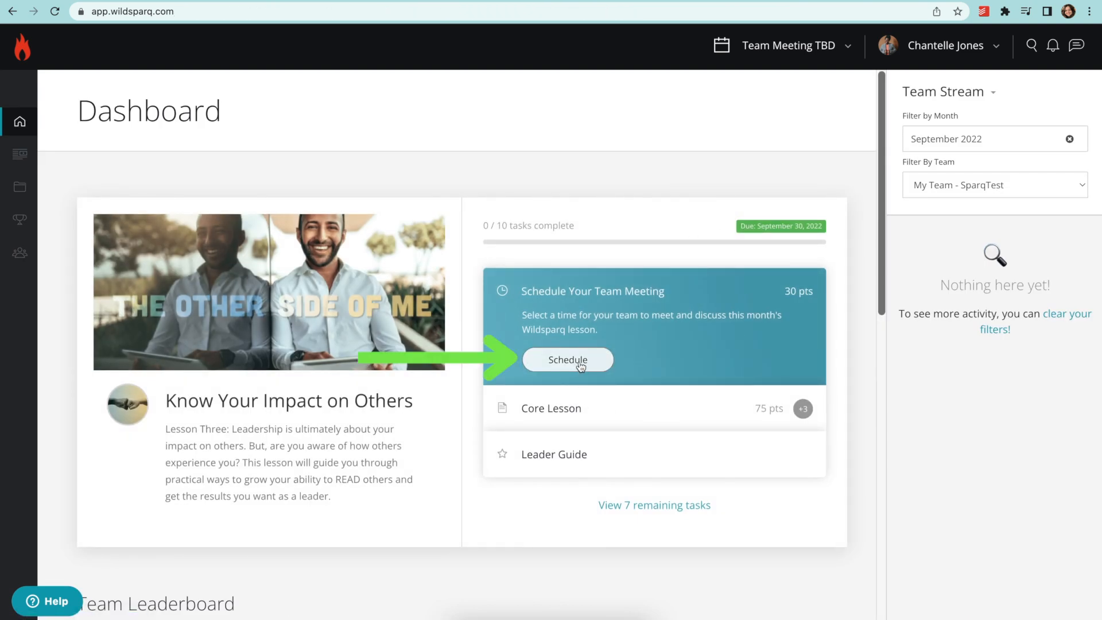
Step: Schedule the 45-minute team meeting for 09/30/2022 at 12:00 PM and dismiss the points dialog
click(567, 360)
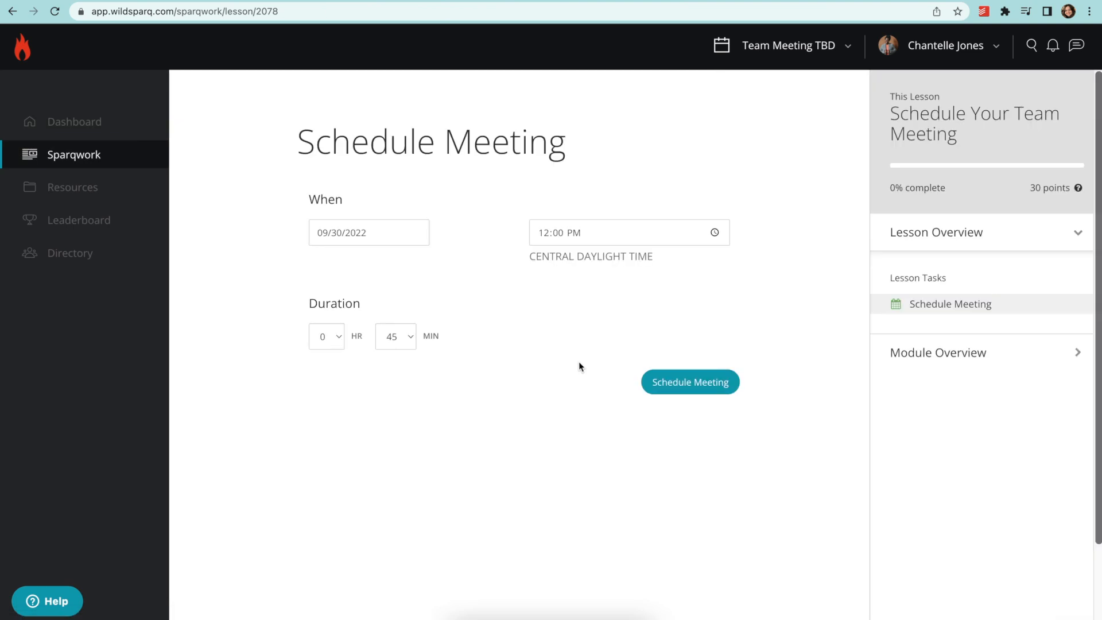
click(689, 382)
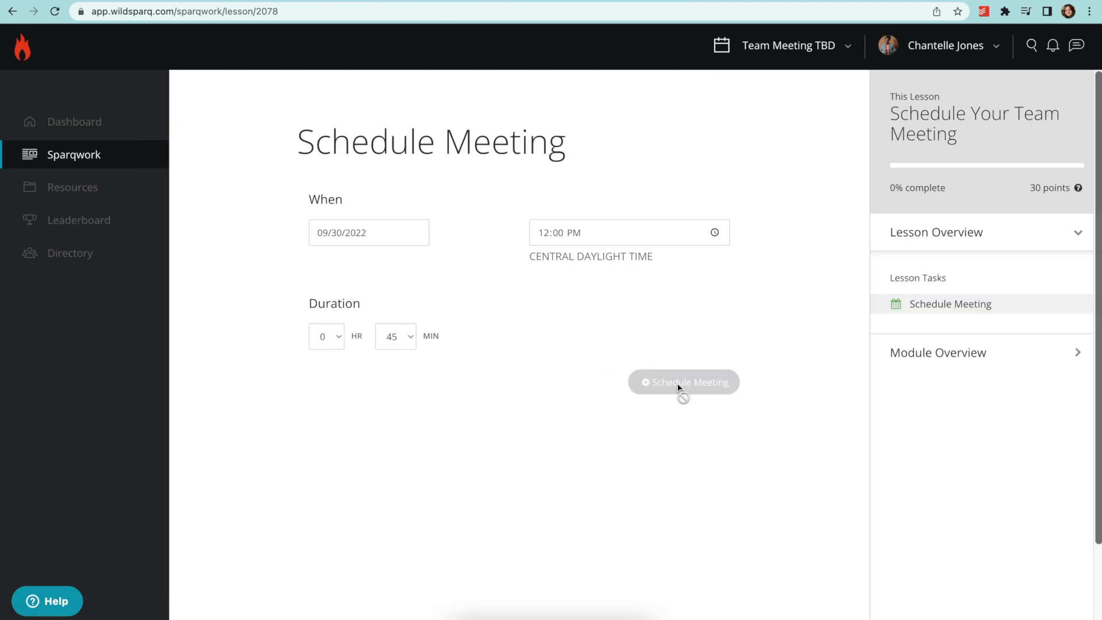
click(683, 382)
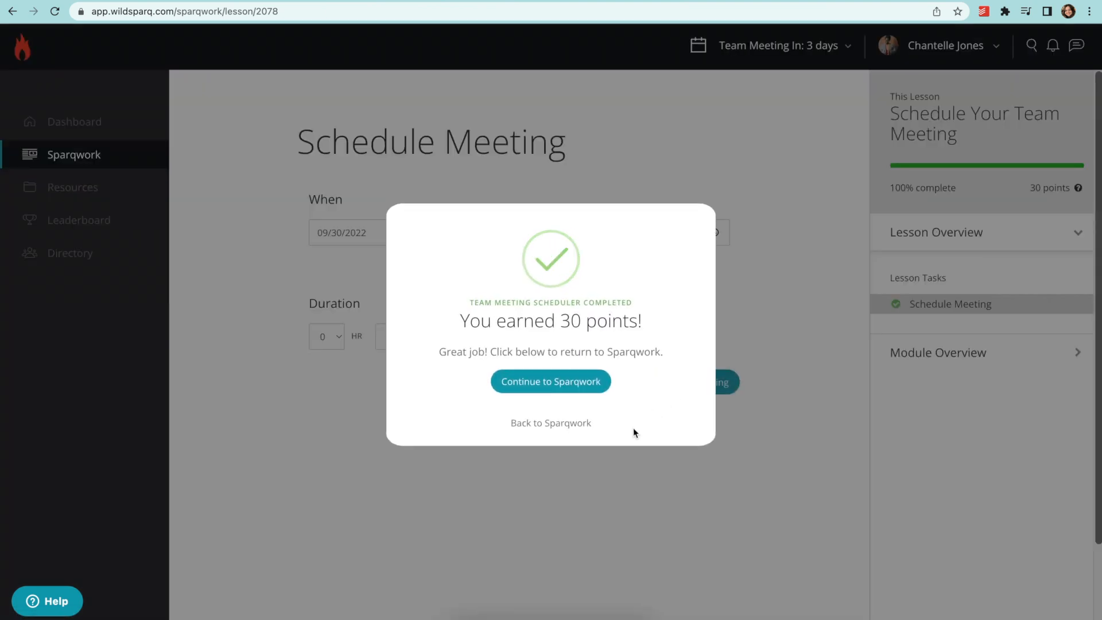
click(551, 382)
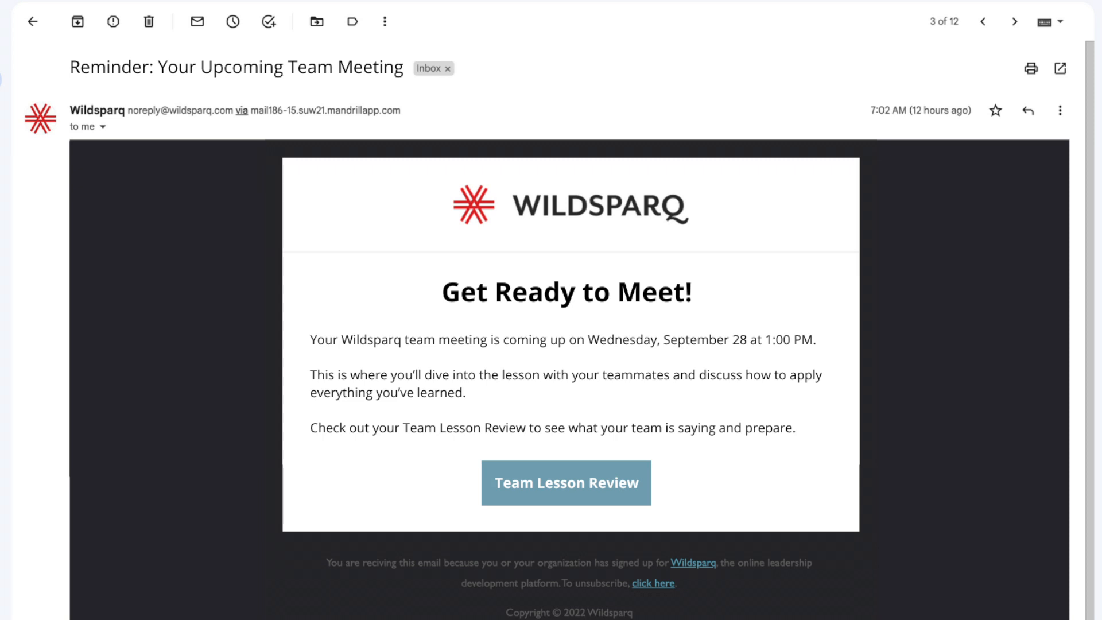
Step: Open the Team Lesson Review from the reminder email
click(565, 483)
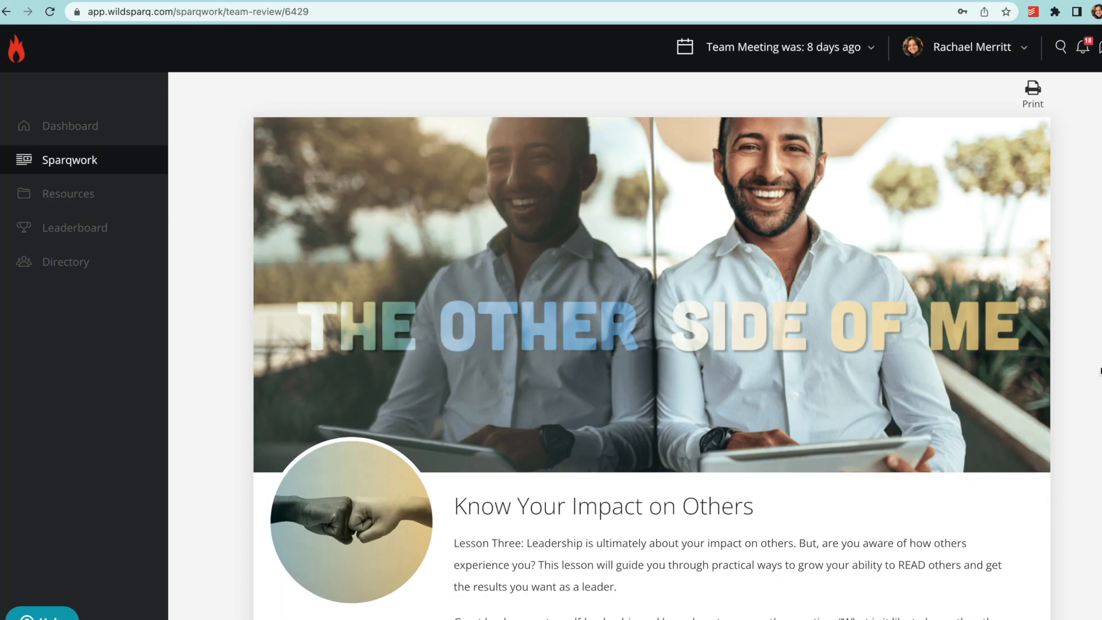
scroll(down, 3)
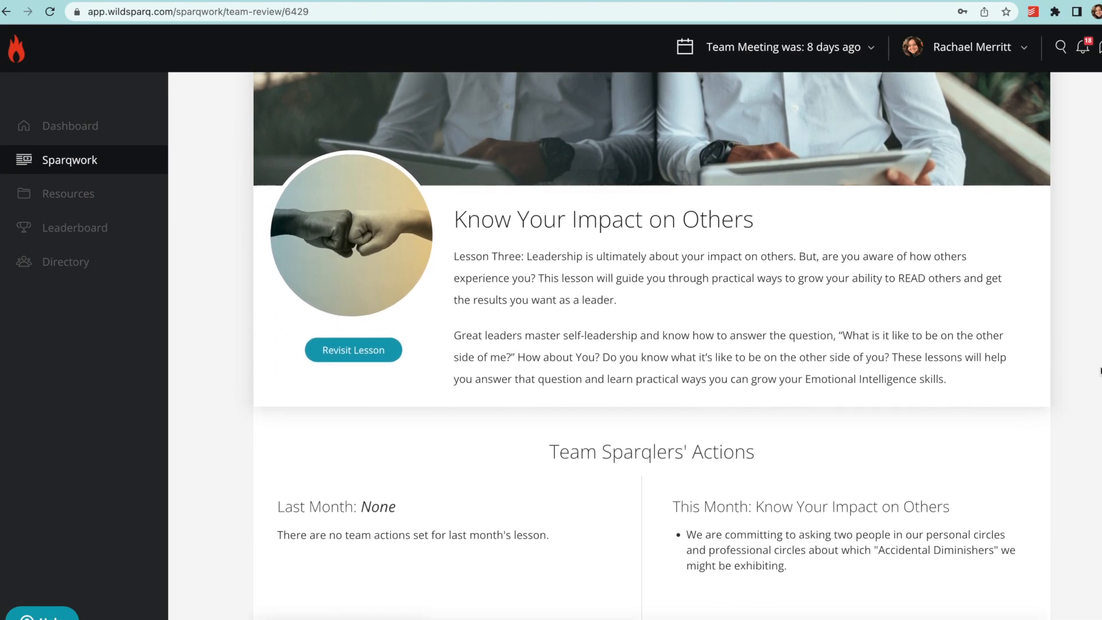
scroll(down, 3)
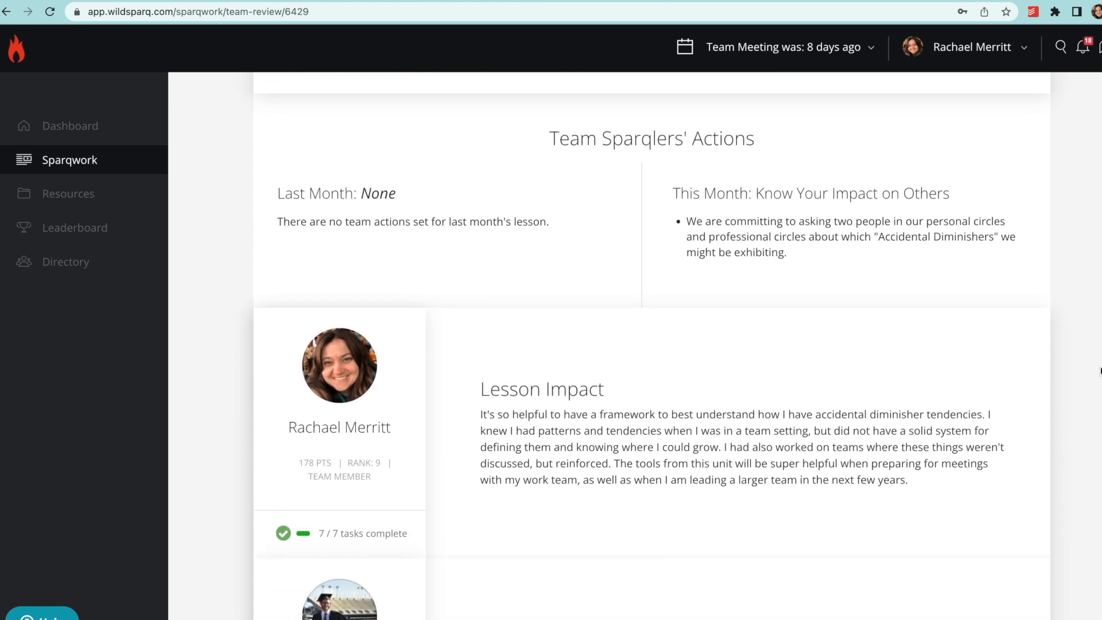
scroll(down, 3)
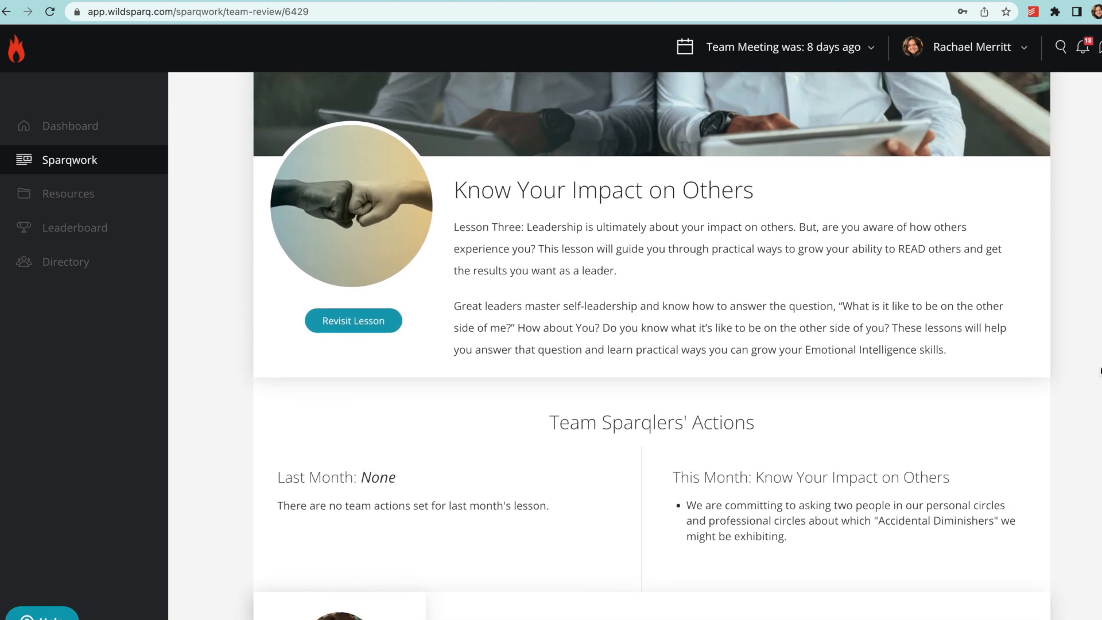
scroll(down, 3)
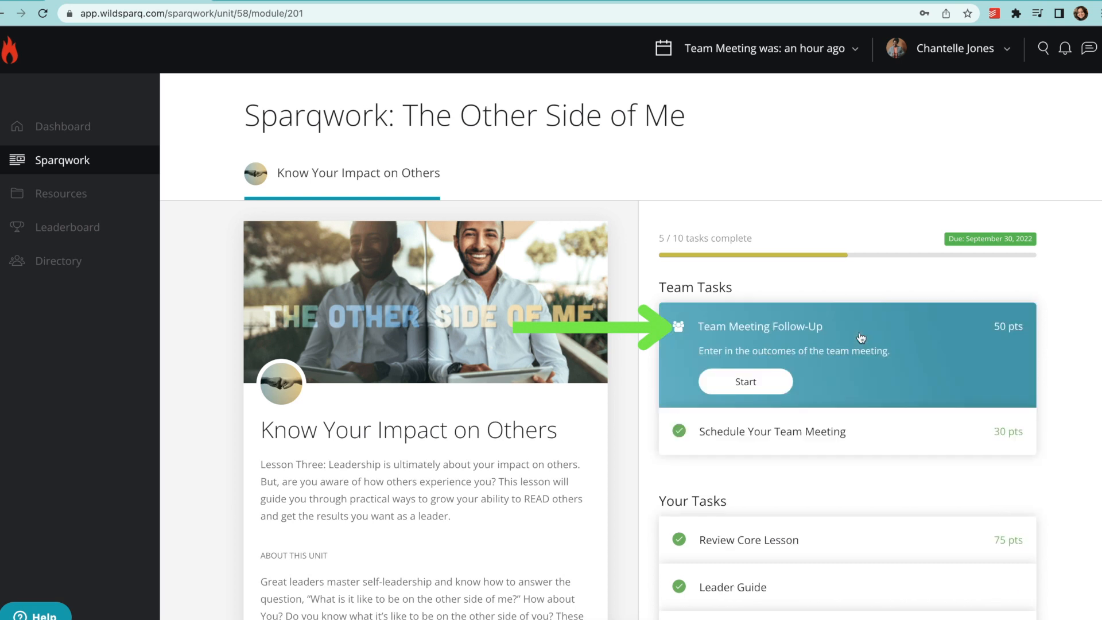
Step: Add the accidental-diminisher action statement in Team Meeting Follow-Up and finish the lesson
click(745, 381)
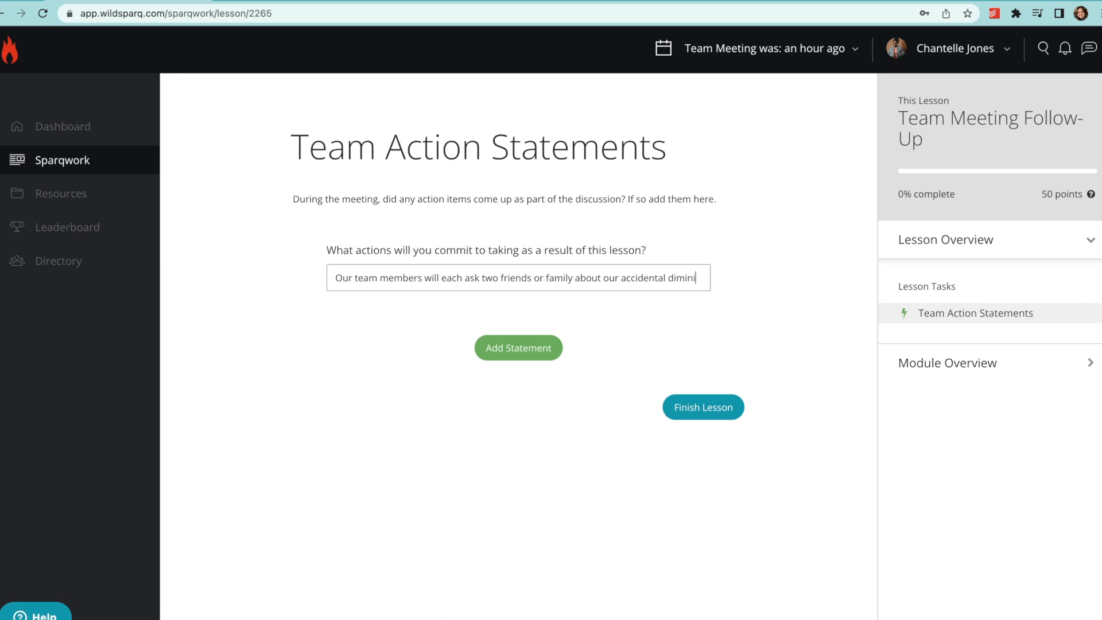
click(518, 348)
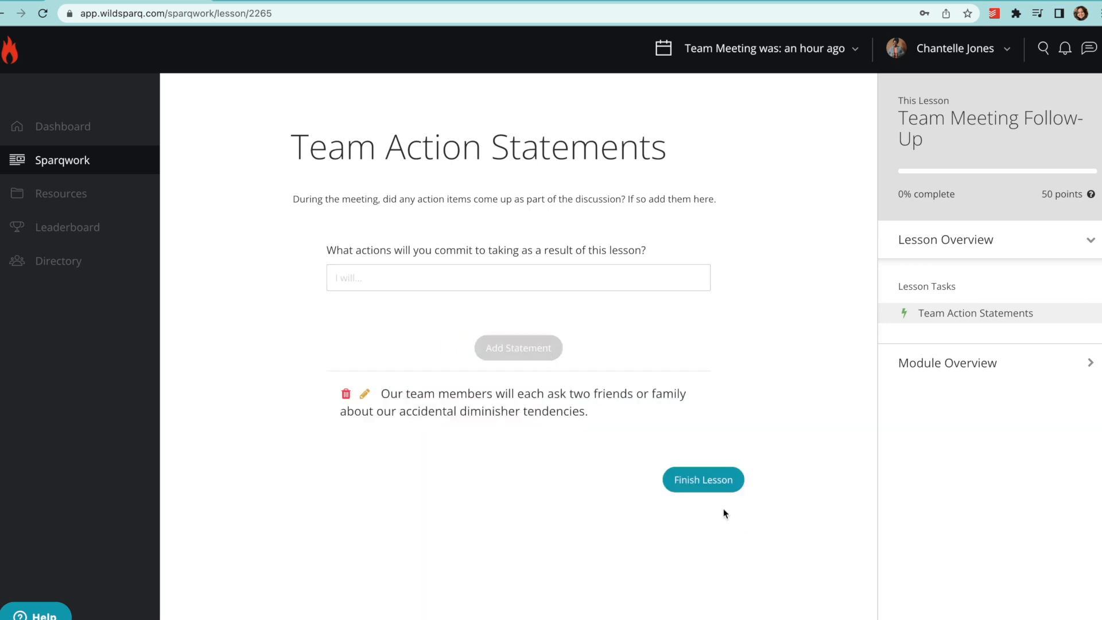
click(702, 480)
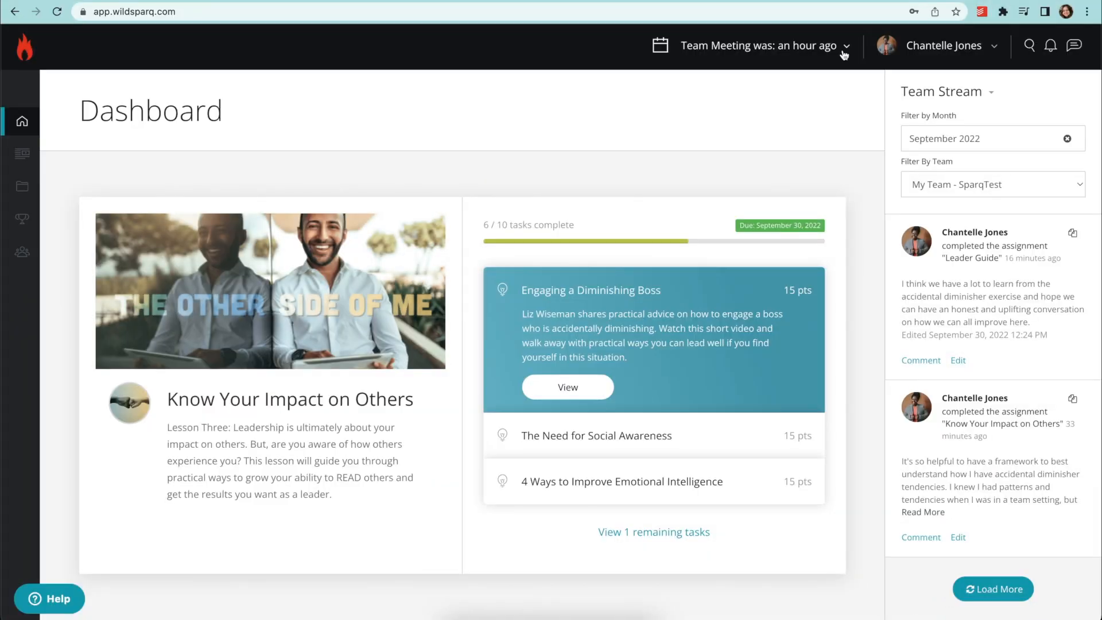
Step: Open the Team Meeting dropdown showing the September 30th meeting time
click(766, 45)
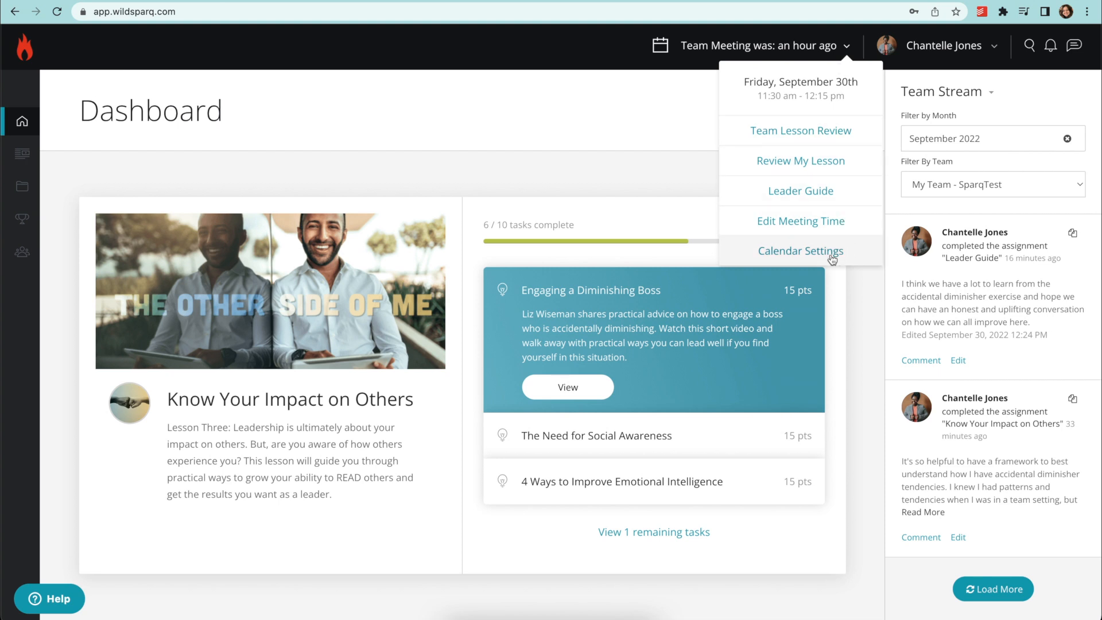
mouse_move(826, 264)
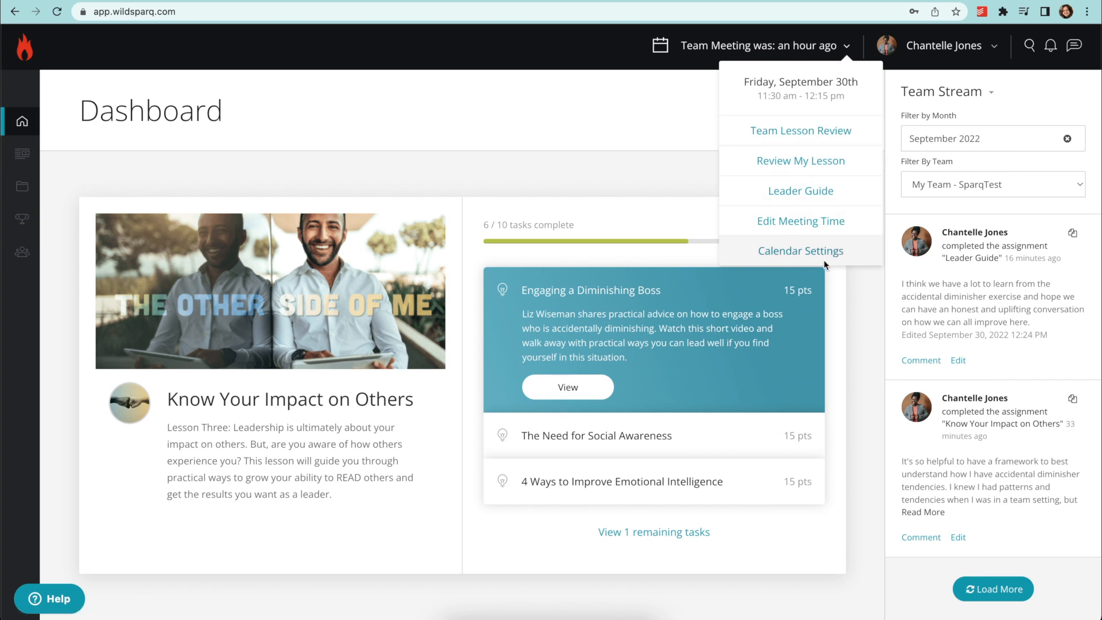